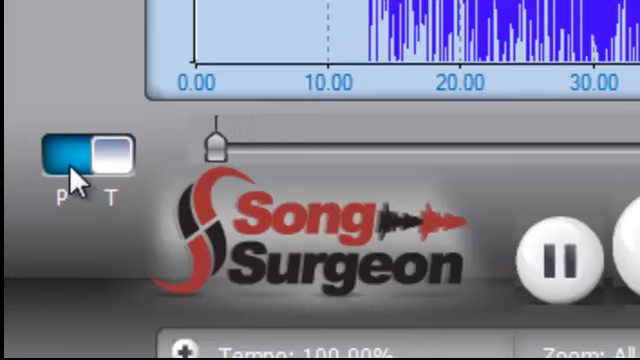
mouse_move(115, 168)
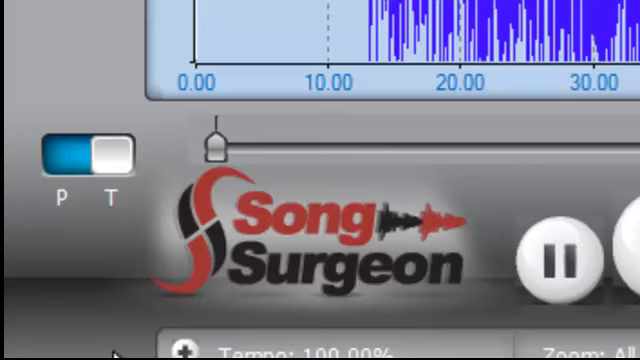
mouse_move(123, 160)
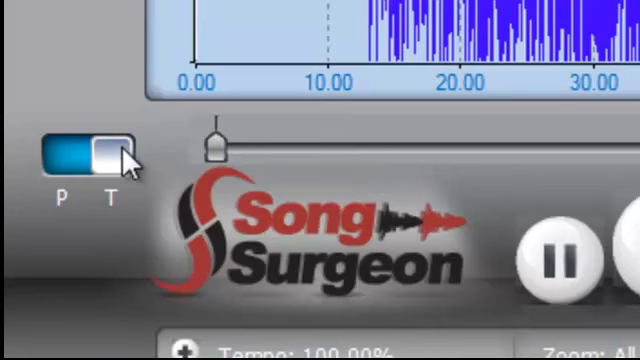